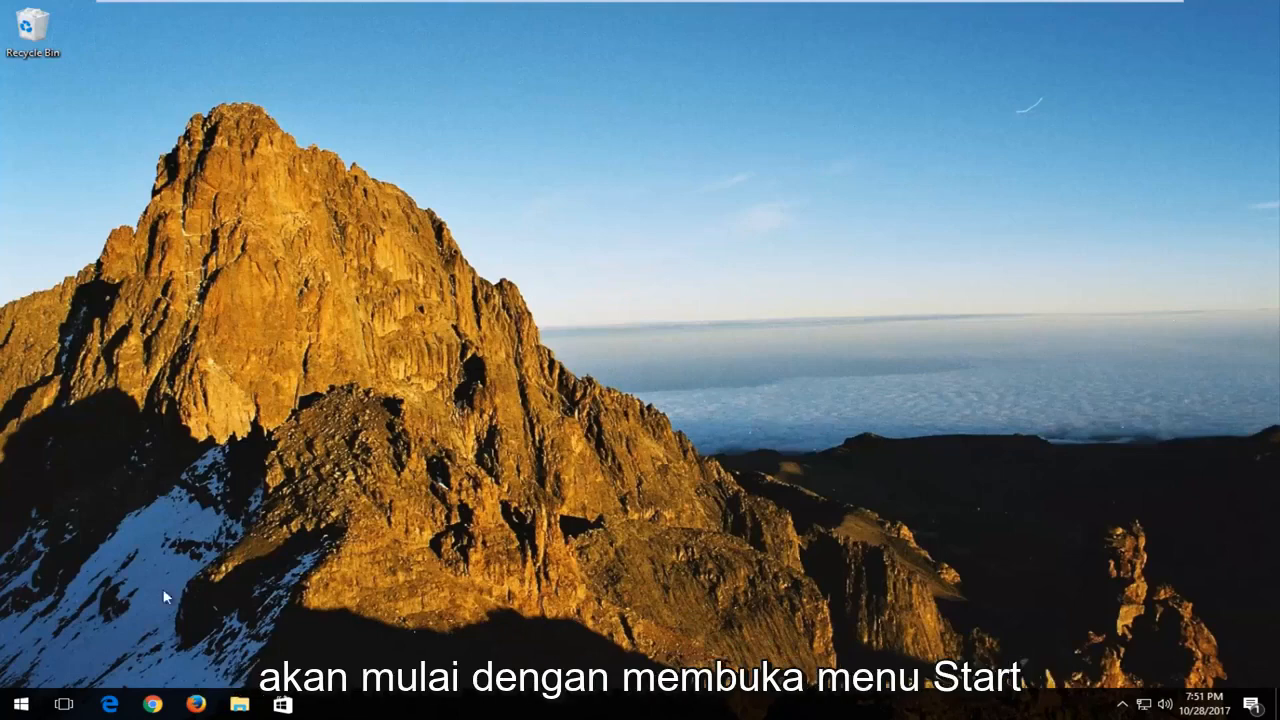
Search 'system' from Start and open the System page with basic computer information
click(14, 706)
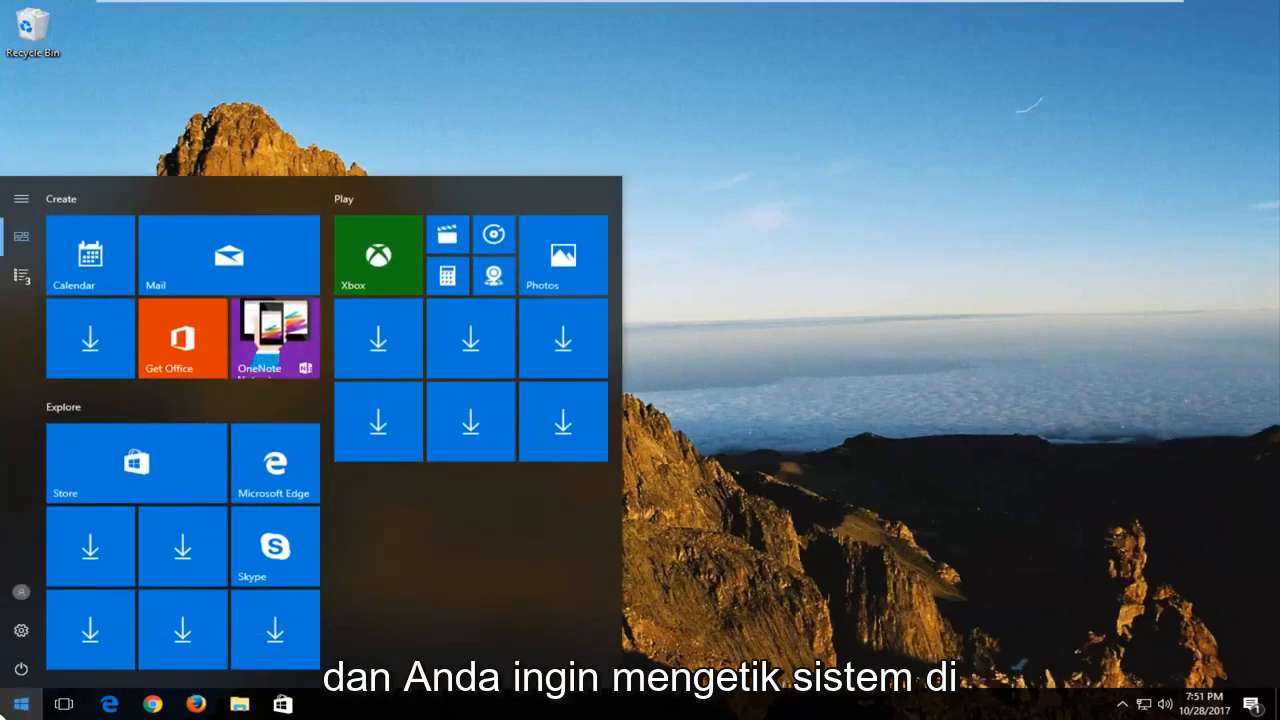
click(12, 704)
text(system)
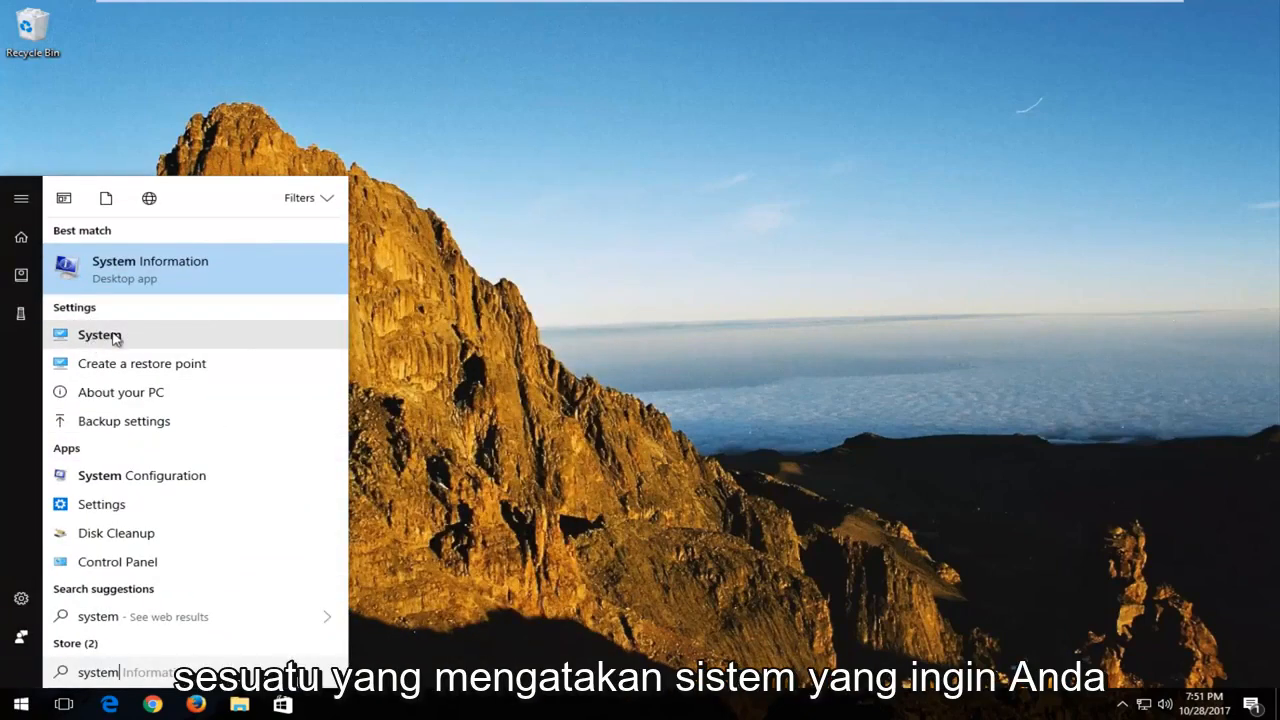
click(98, 334)
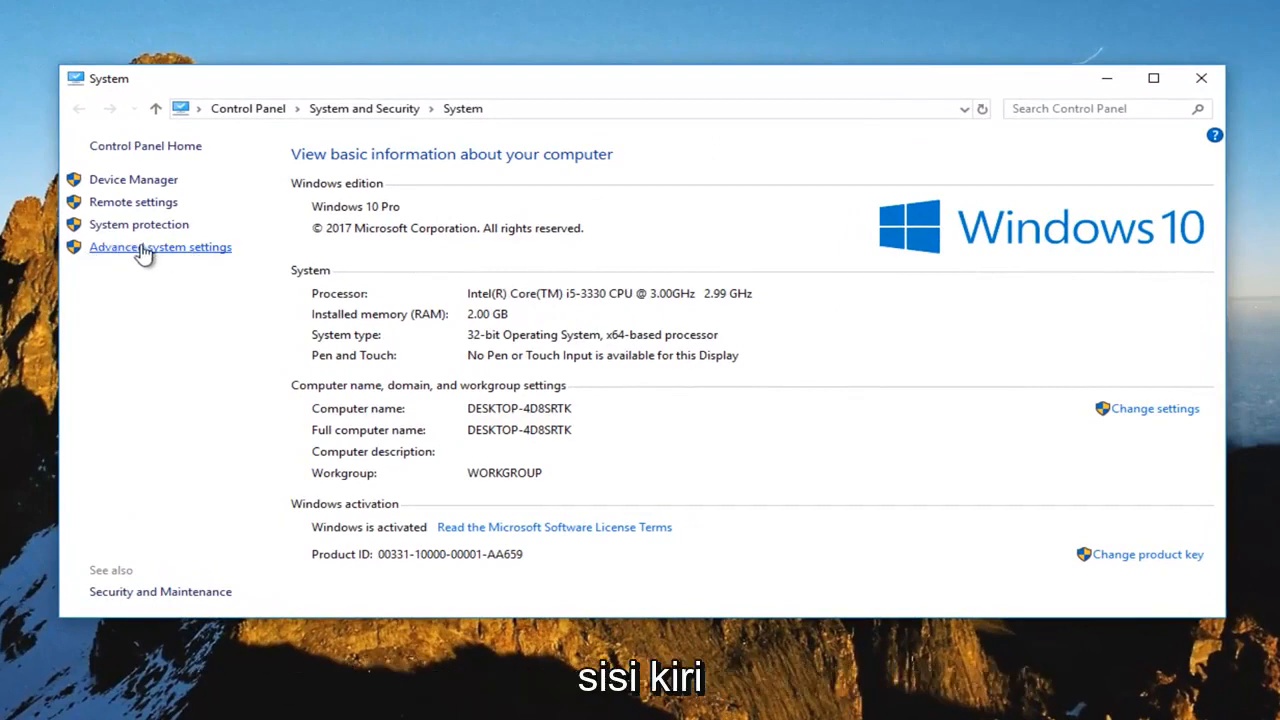
Bring up System Properties on the Advanced tab via Advanced system settings
click(160, 248)
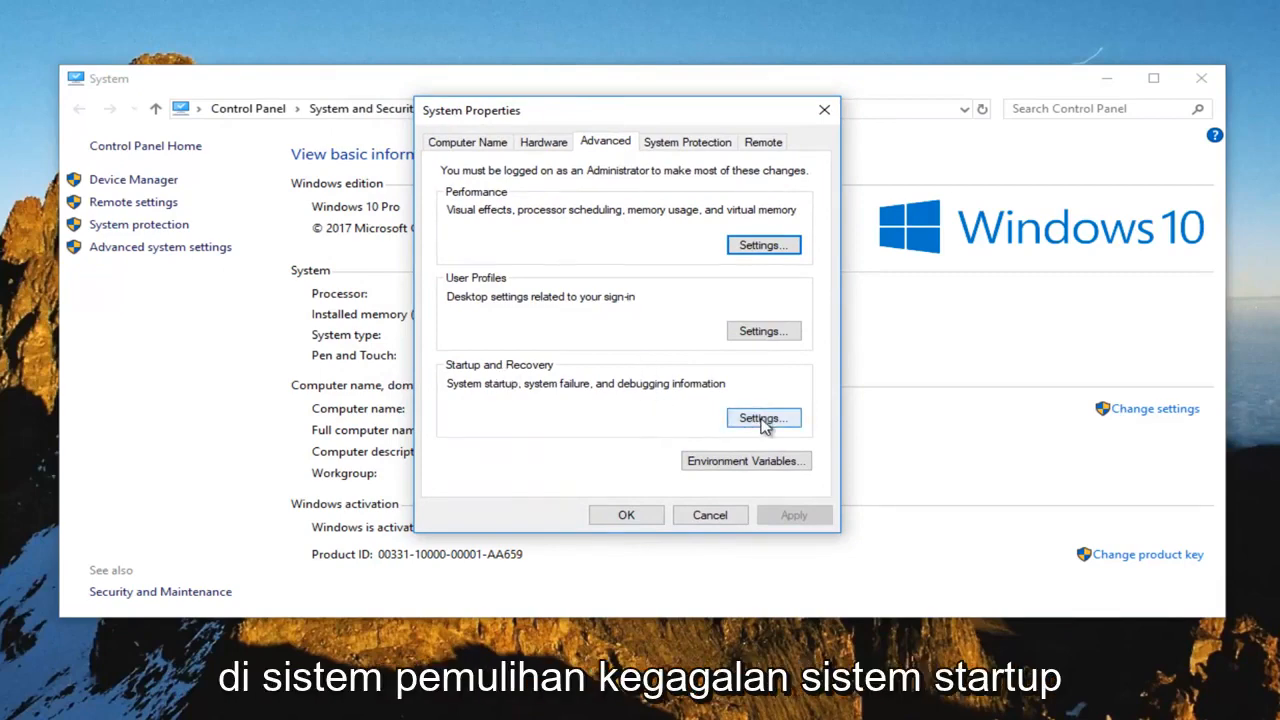
mouse_move(750, 418)
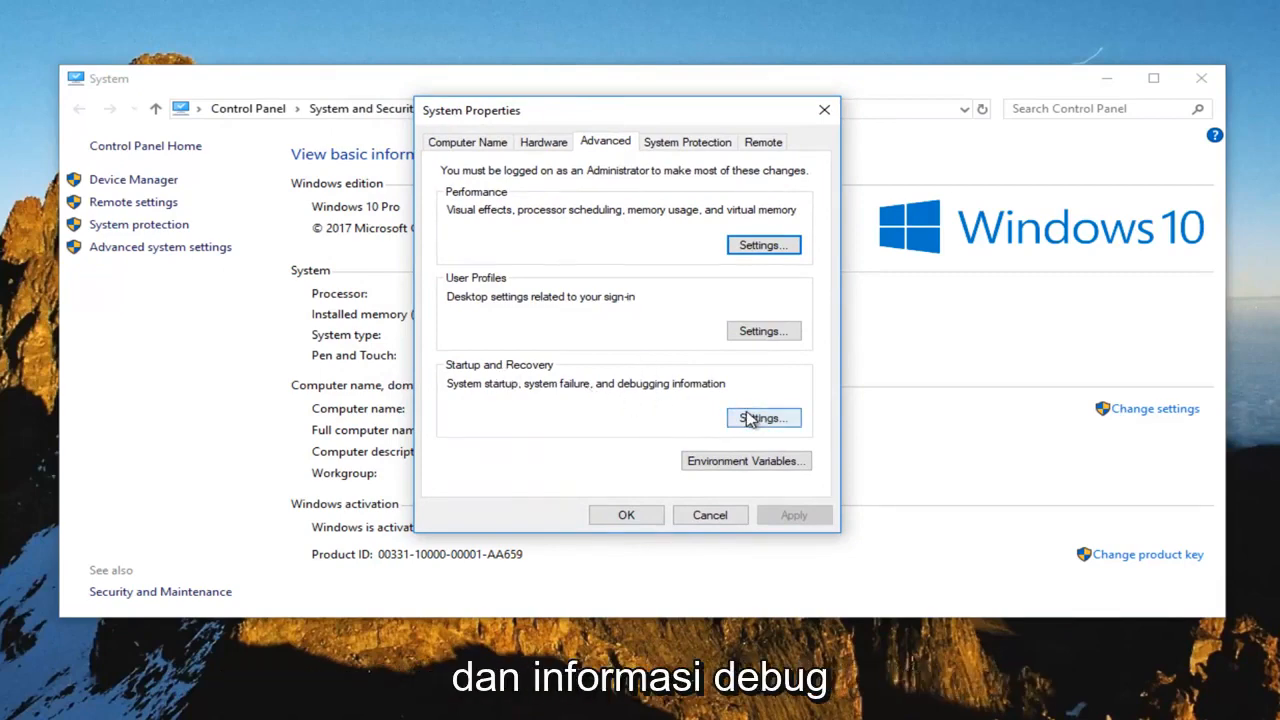
Set Startup and Recovery debugging information to Small memory dump (128 KB)
click(764, 418)
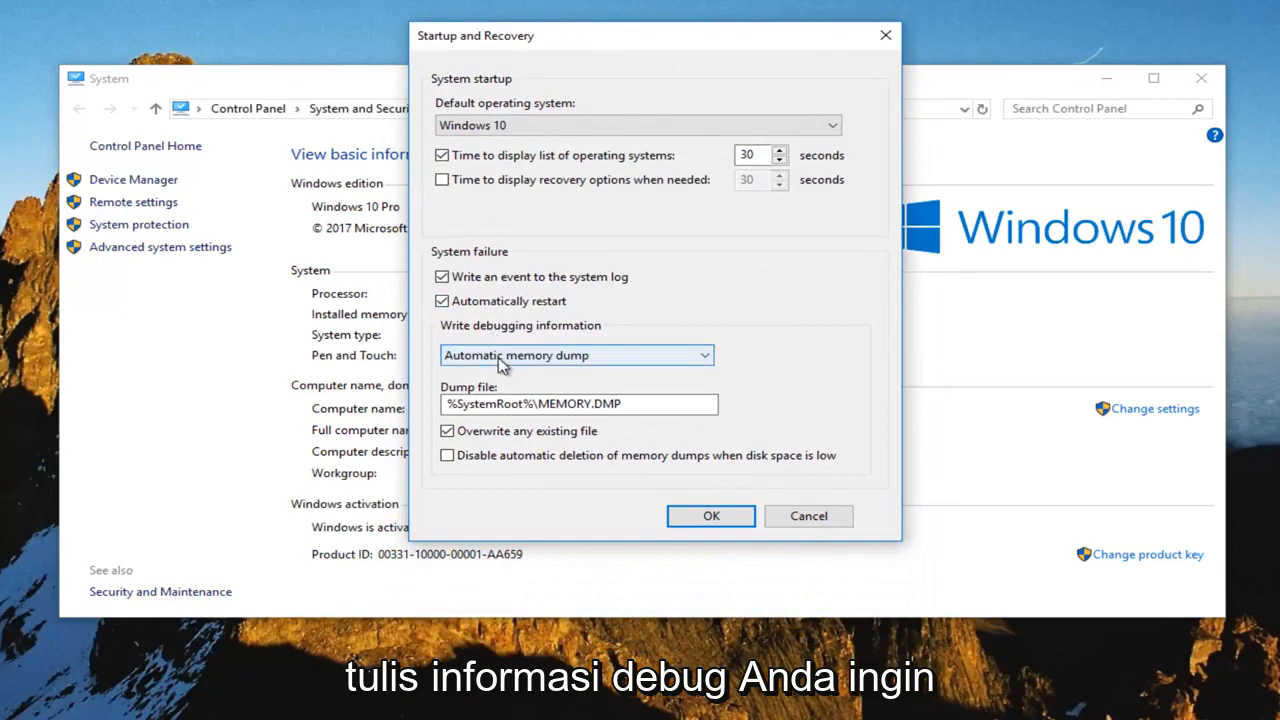
click(704, 356)
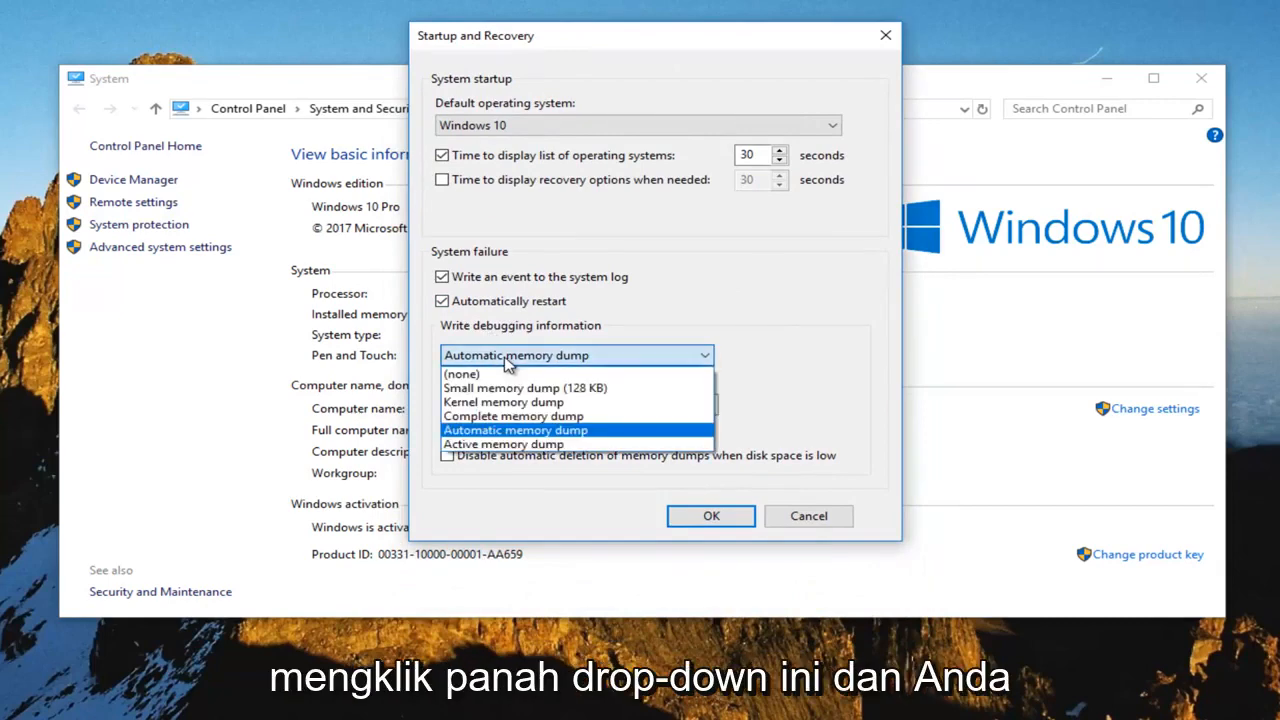
mouse_move(510, 388)
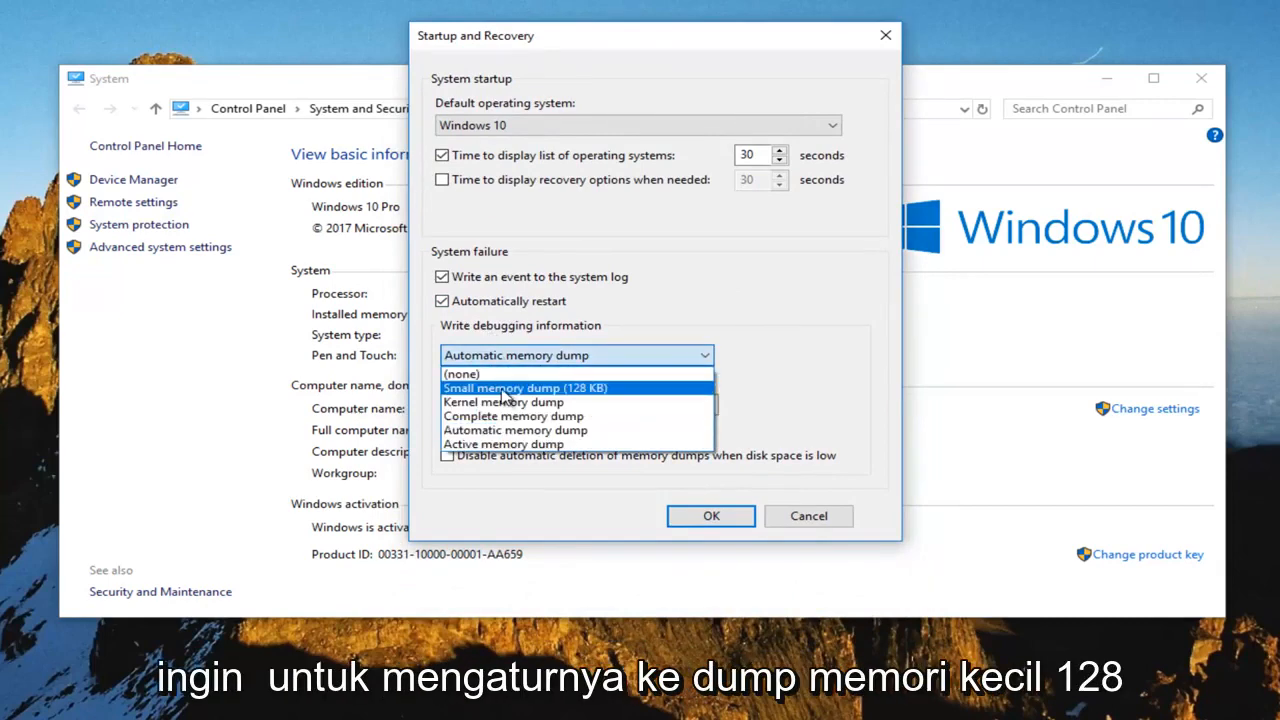
click(528, 388)
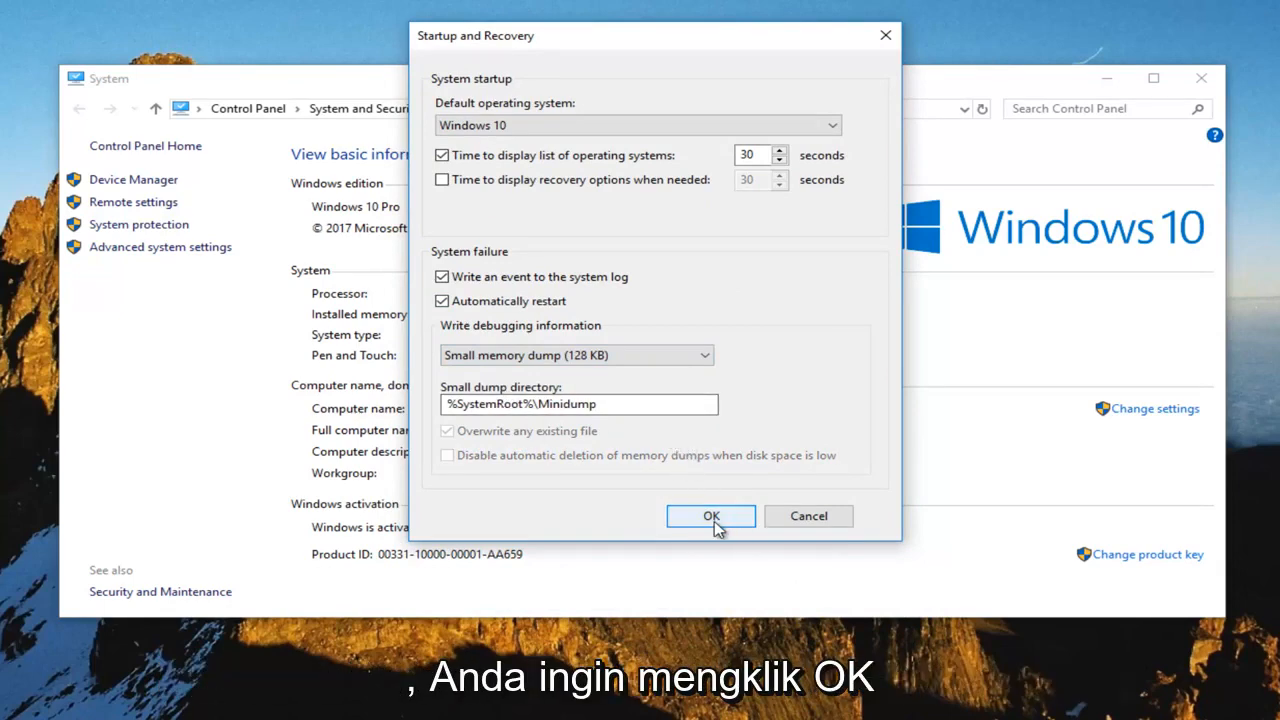
Save the Small memory dump setting, recheck it, and close System Properties
click(712, 516)
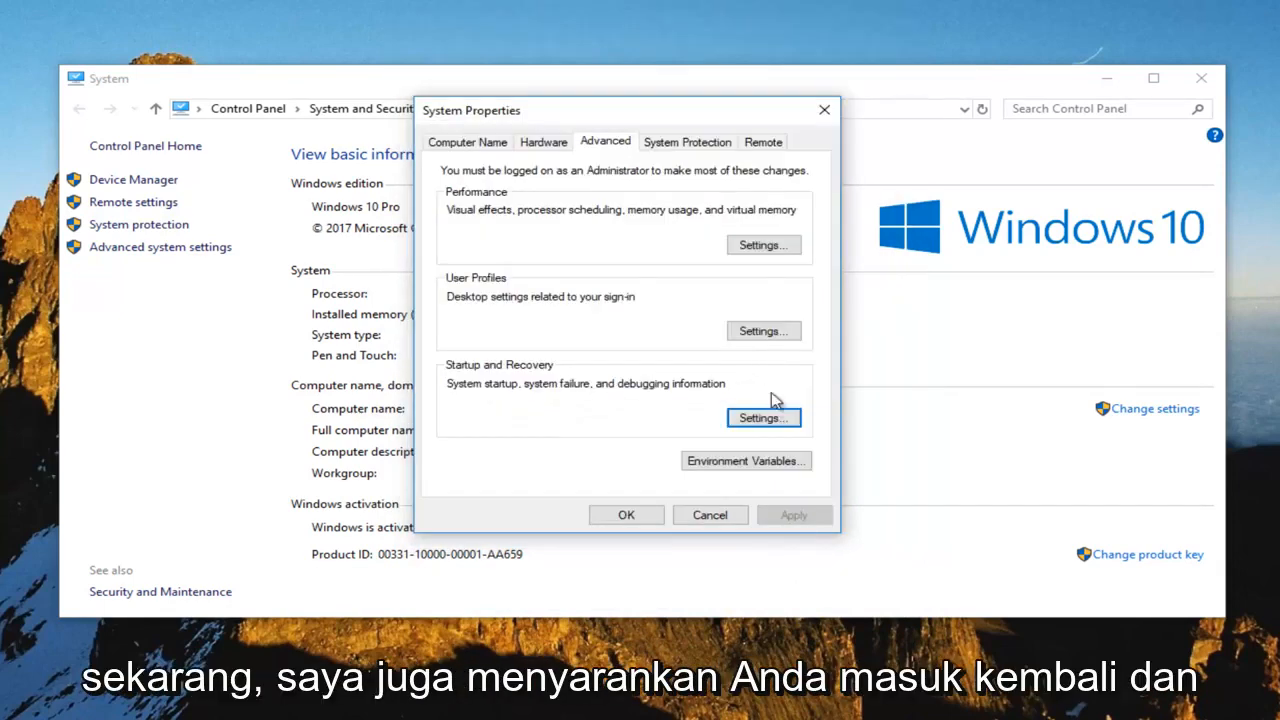
click(764, 418)
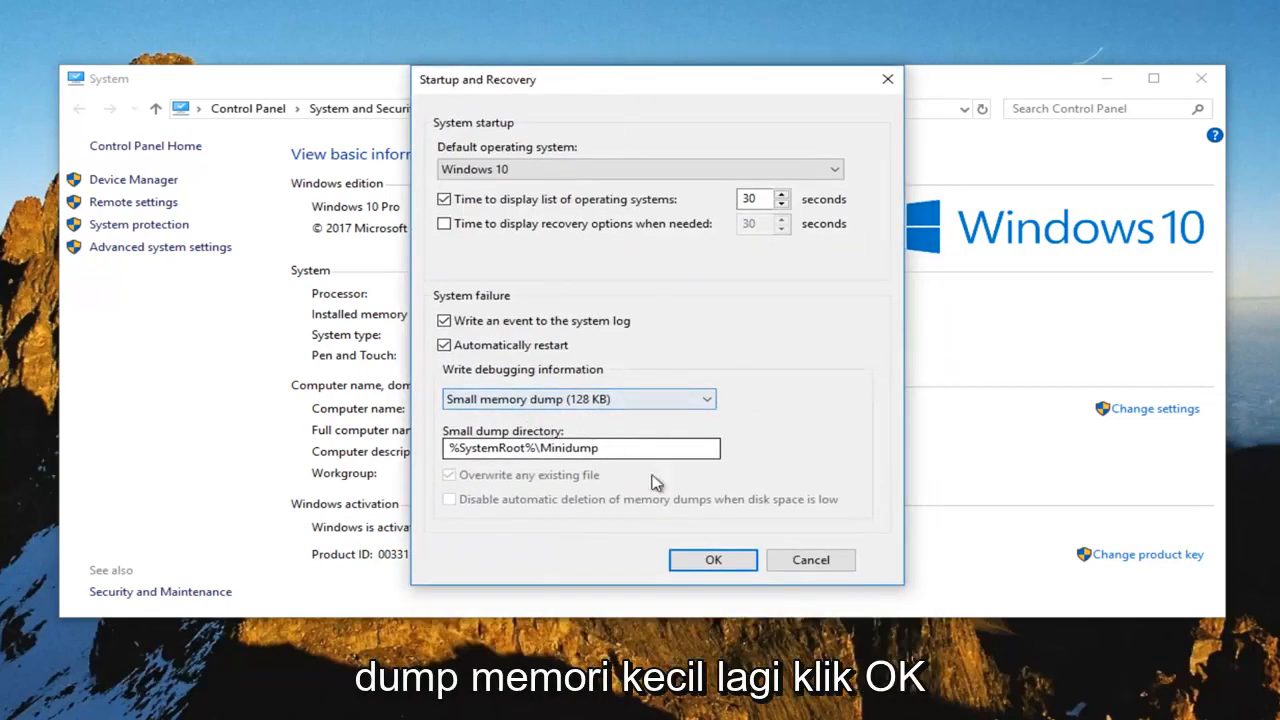
click(712, 560)
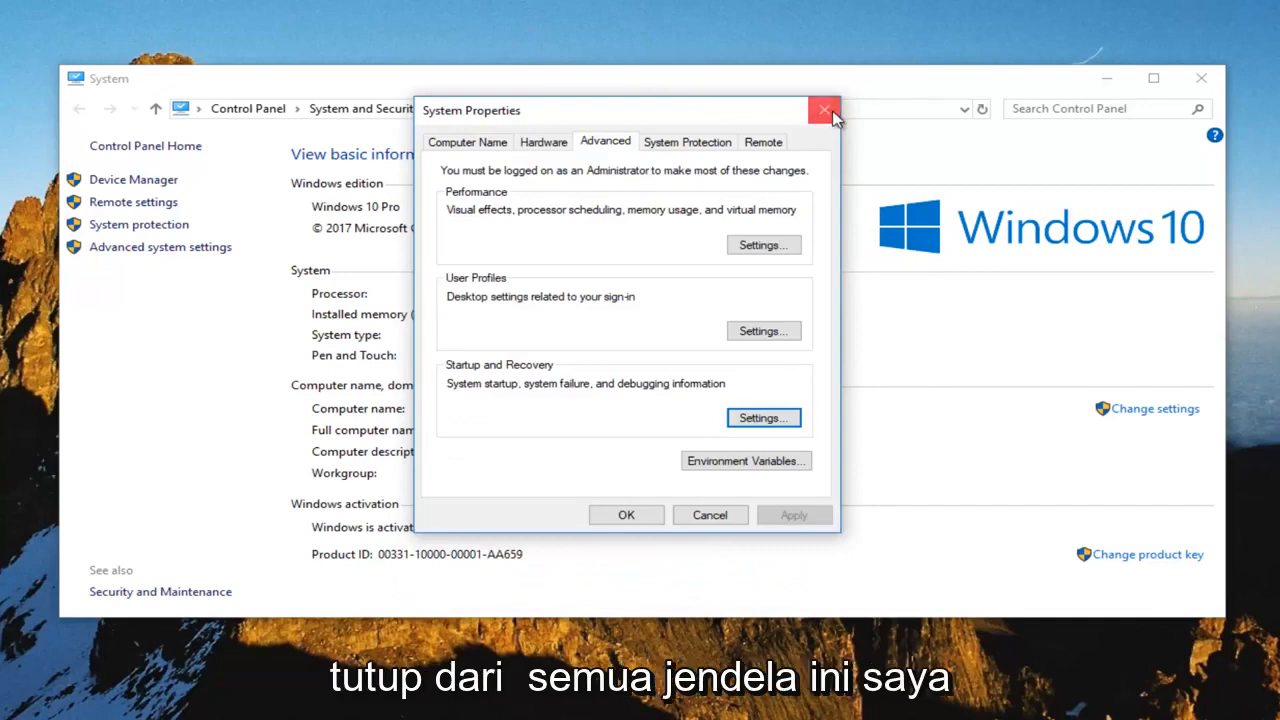
click(824, 108)
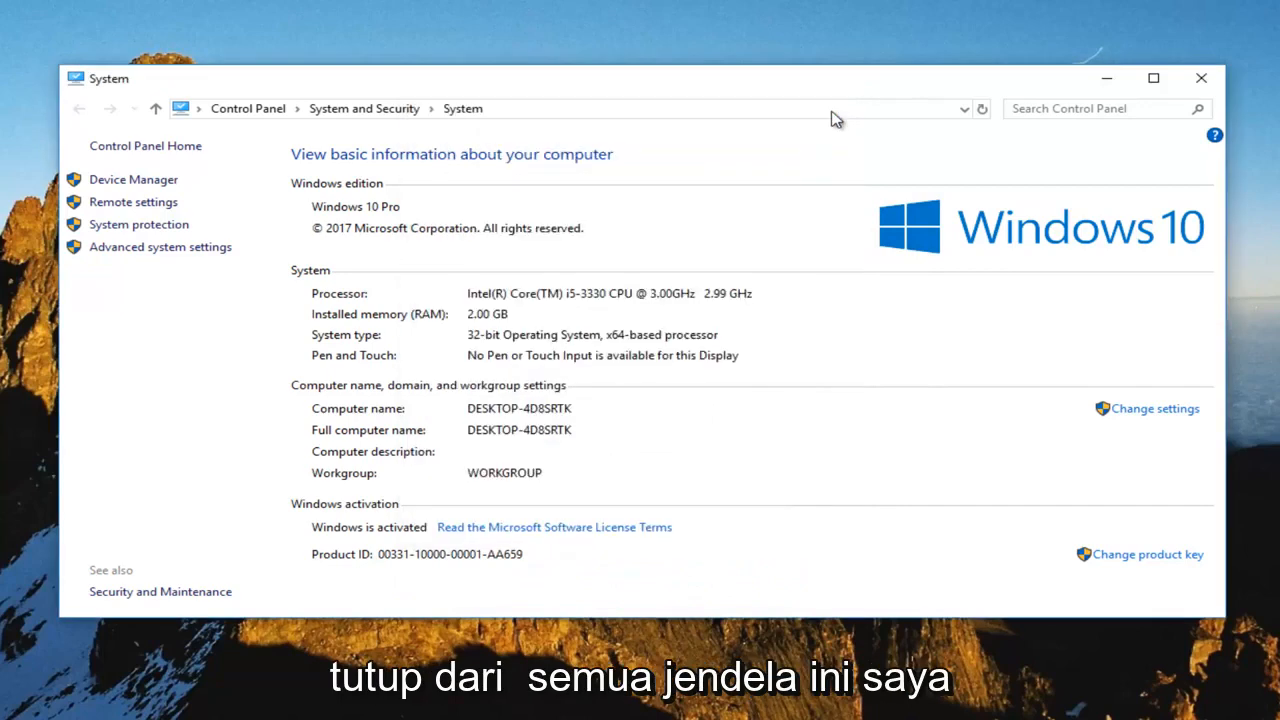